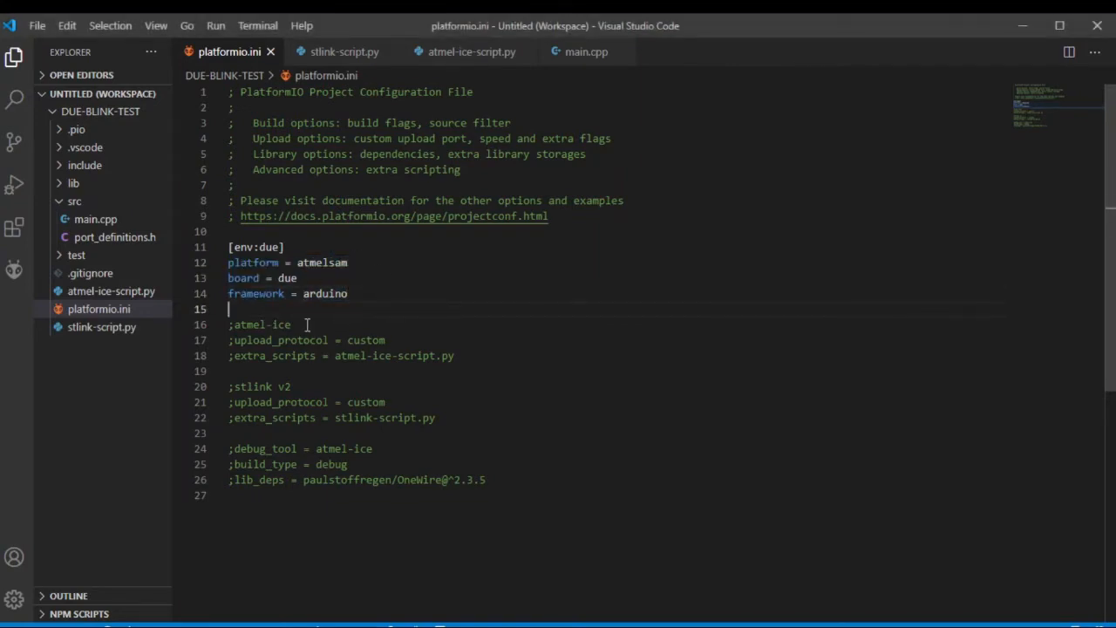
Uncomment the Atmel-ICE upload_protocol and extra_scripts lines, then view atmel-ice-script.py.
double_click(260, 325)
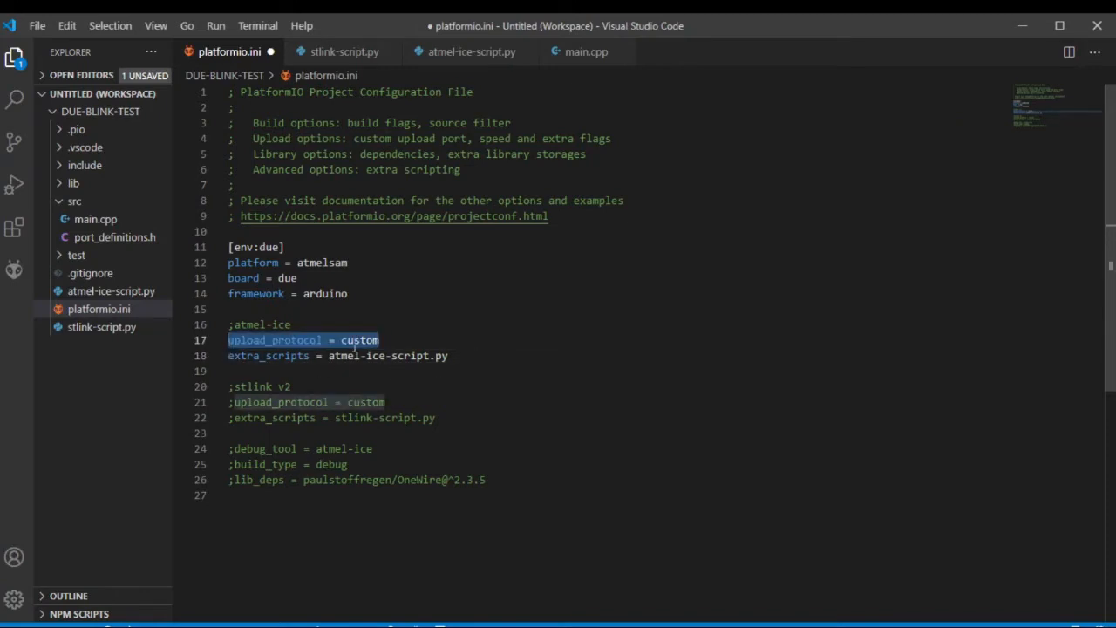
left_click(273, 341)
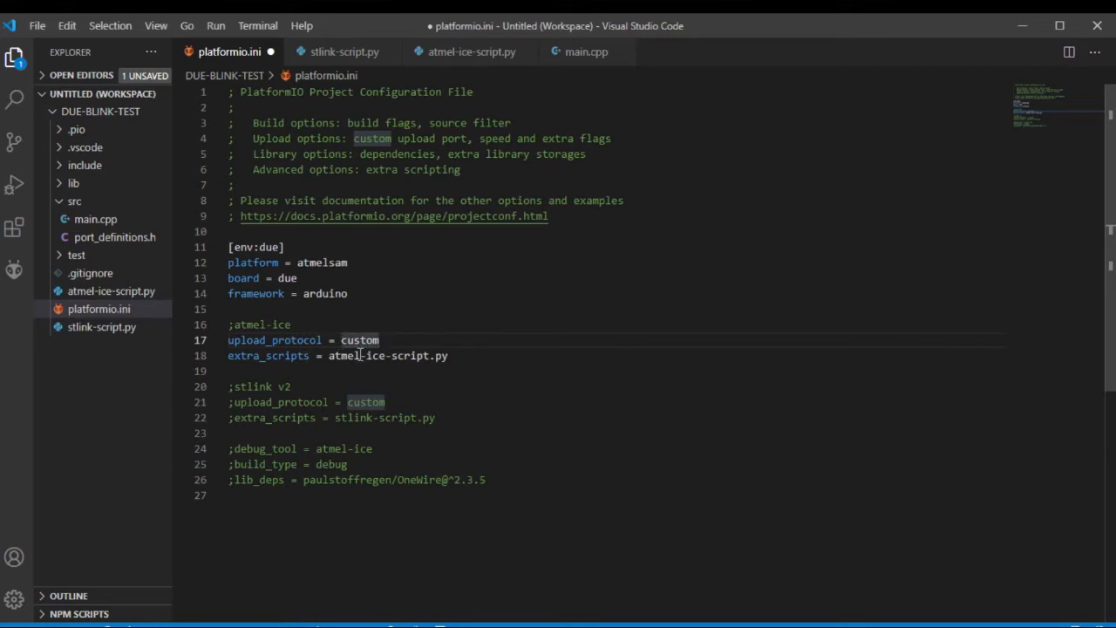
triple_click(338, 355)
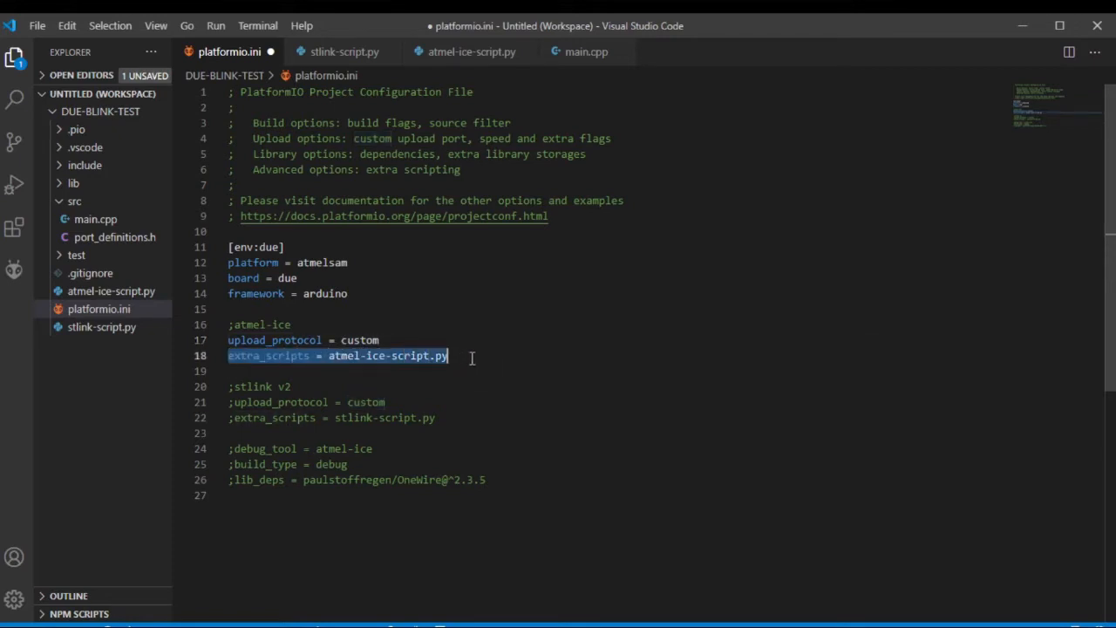
left_click(449, 356)
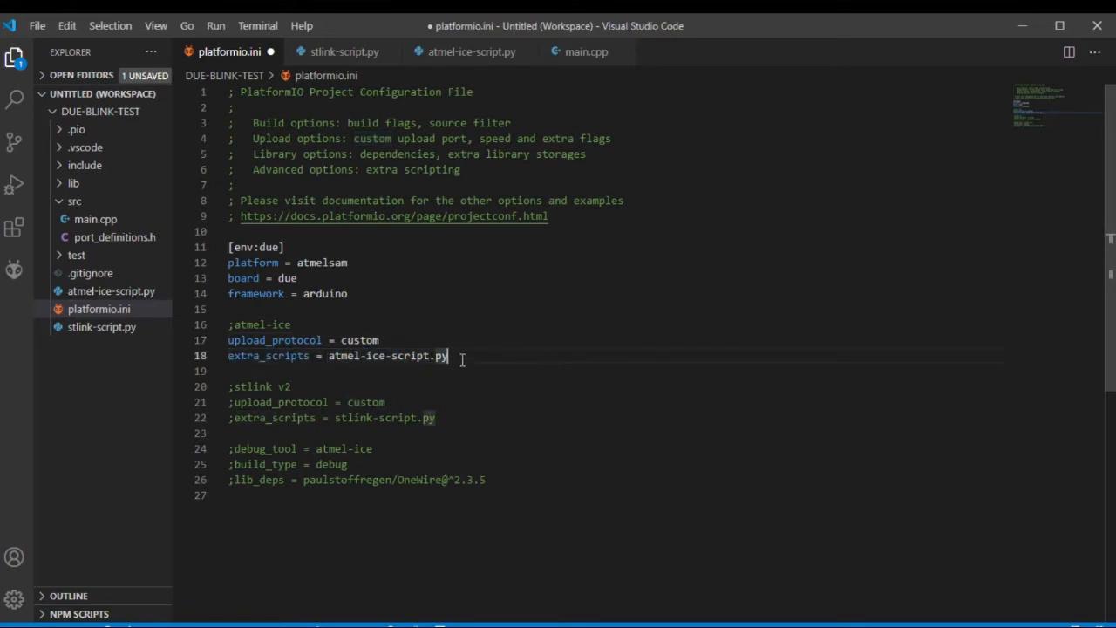
left_click(471, 52)
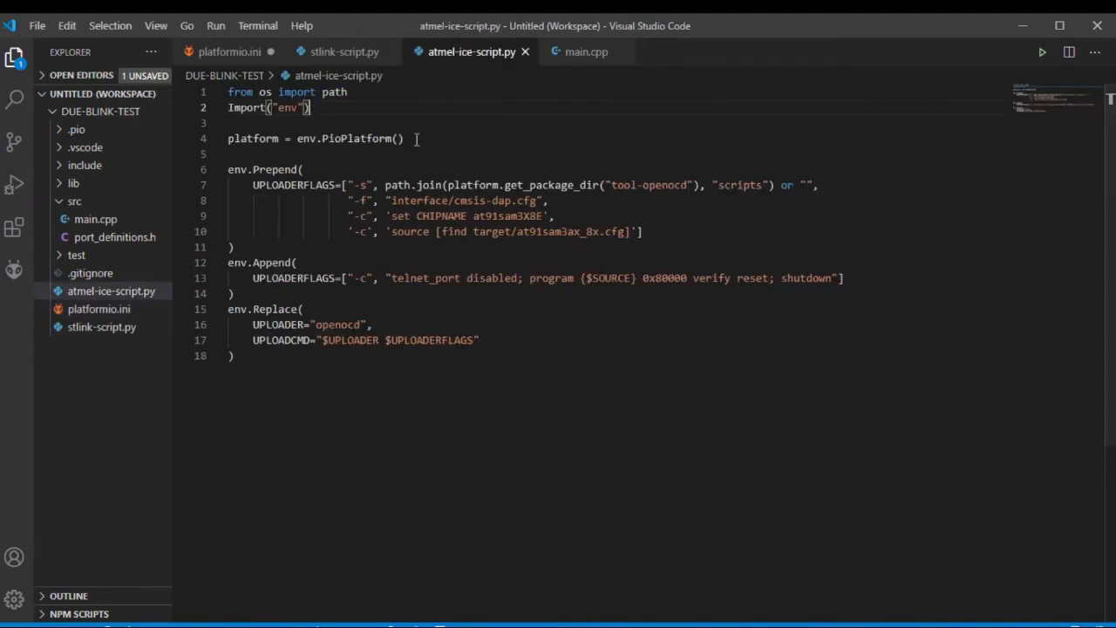
Create a new file named script.py in the DUE-BLINK-TEST project folder.
scroll("down", 3)
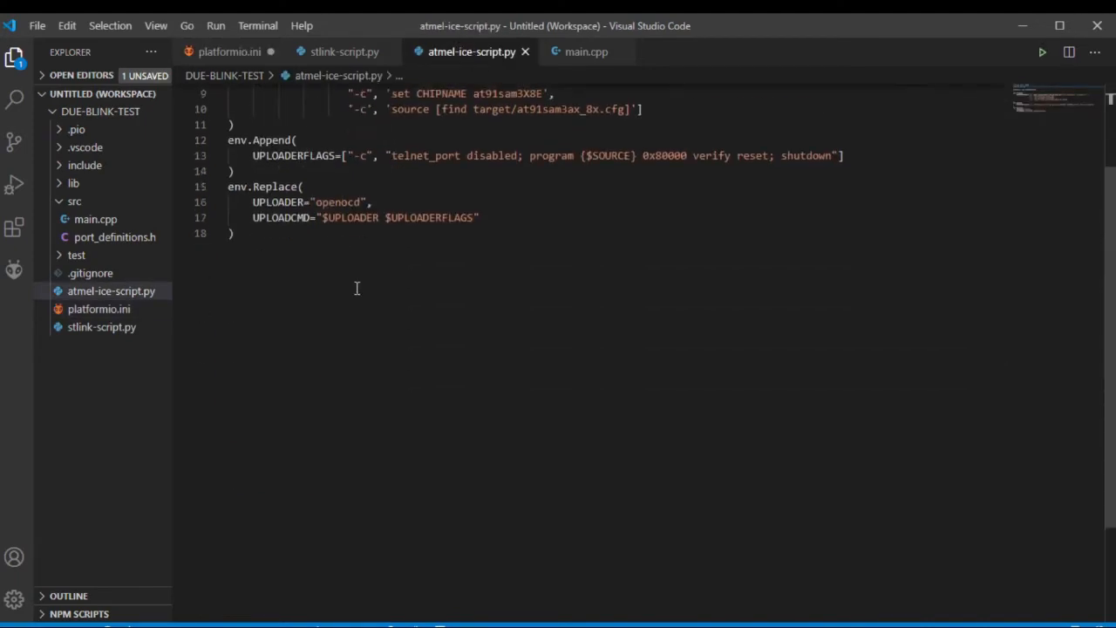
scroll("up", 3)
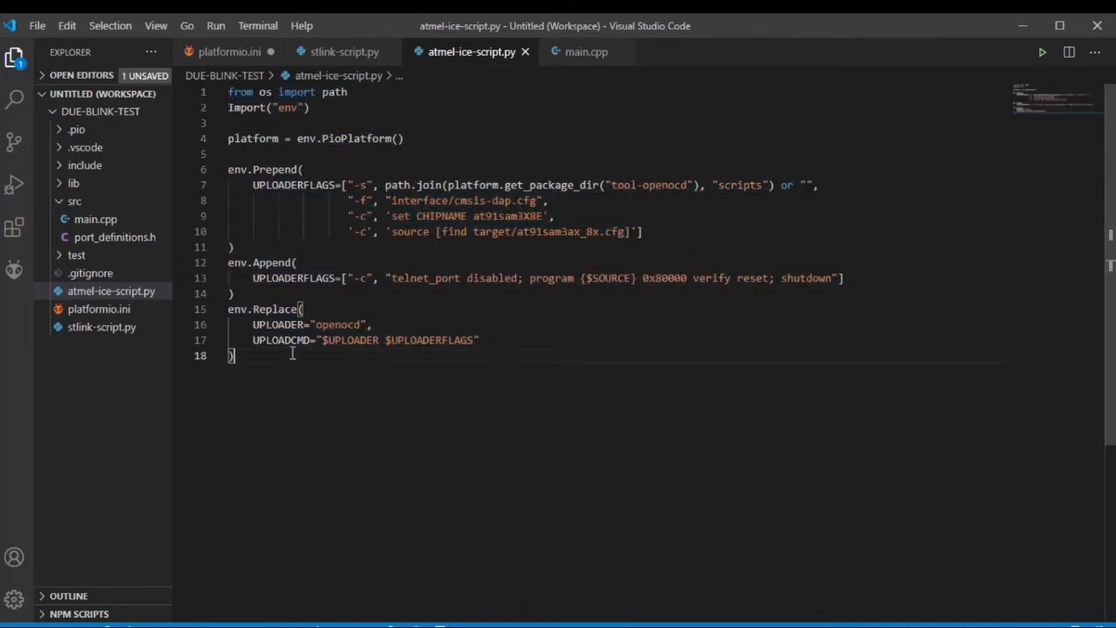
mouse_move(107, 112)
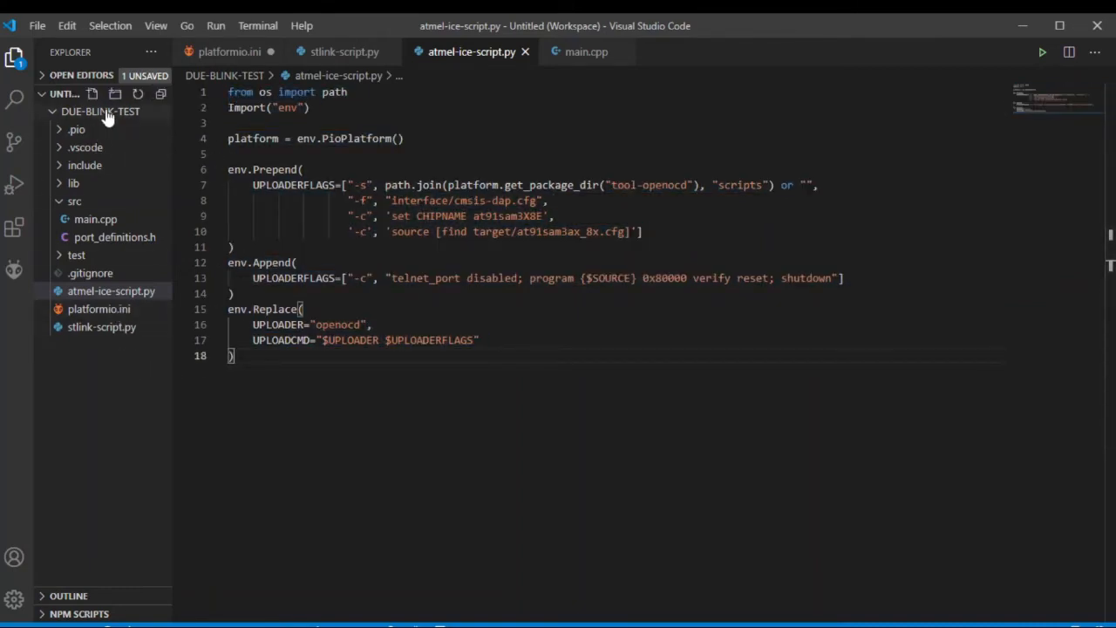
right_click(101, 111)
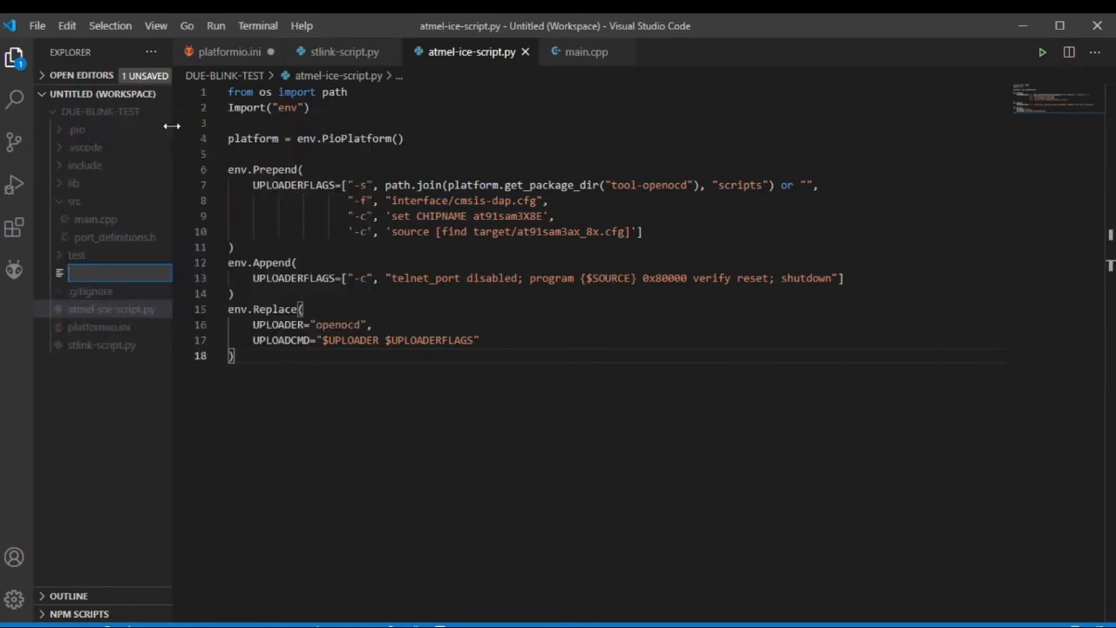
type("script.py")
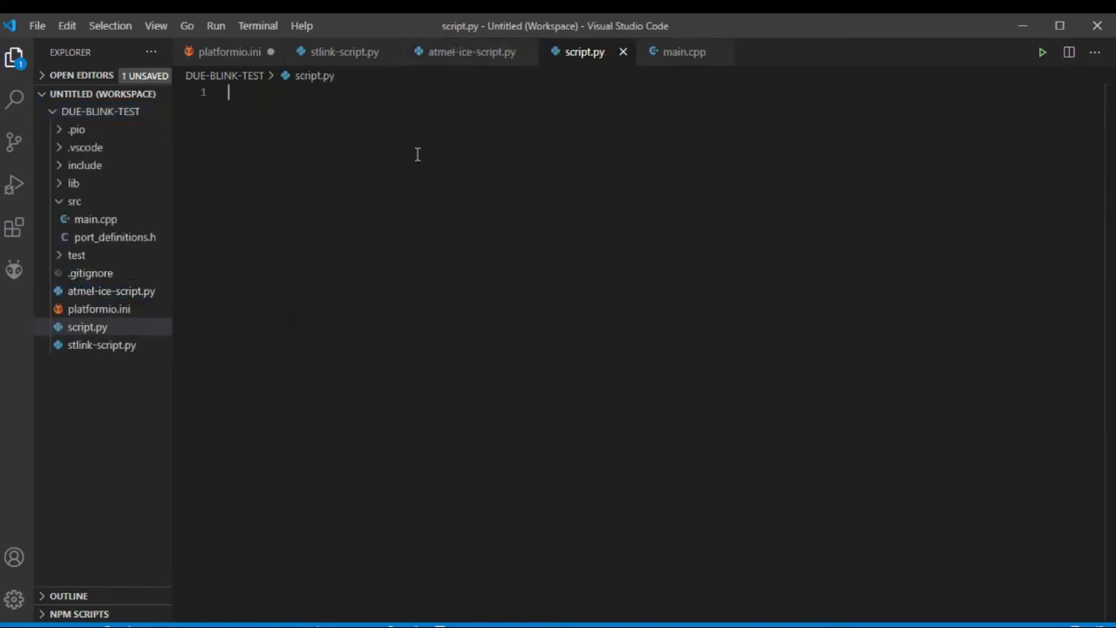
Copy the Atmel-ICE script into script.py and check the extra_scripts name in platformio.ini.
left_click(471, 51)
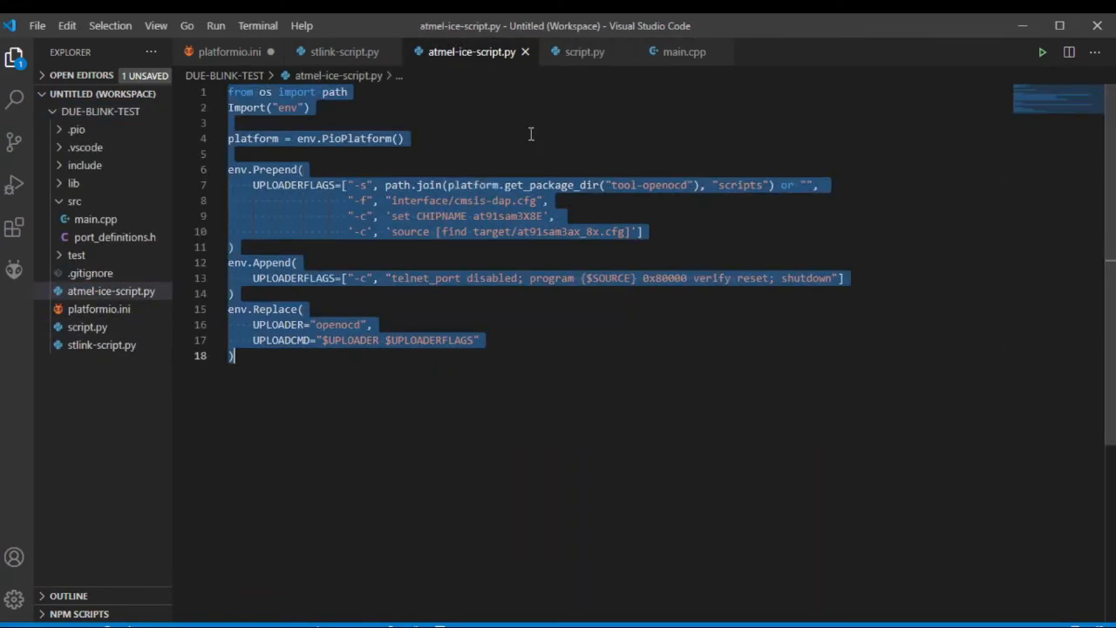
left_click(585, 51)
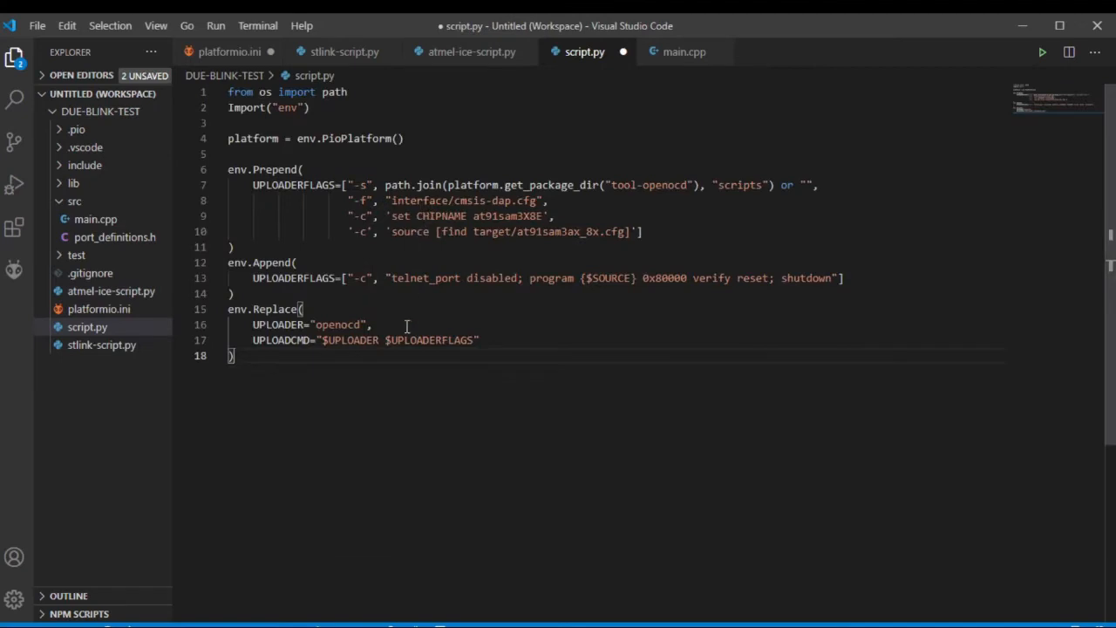
left_click(229, 51)
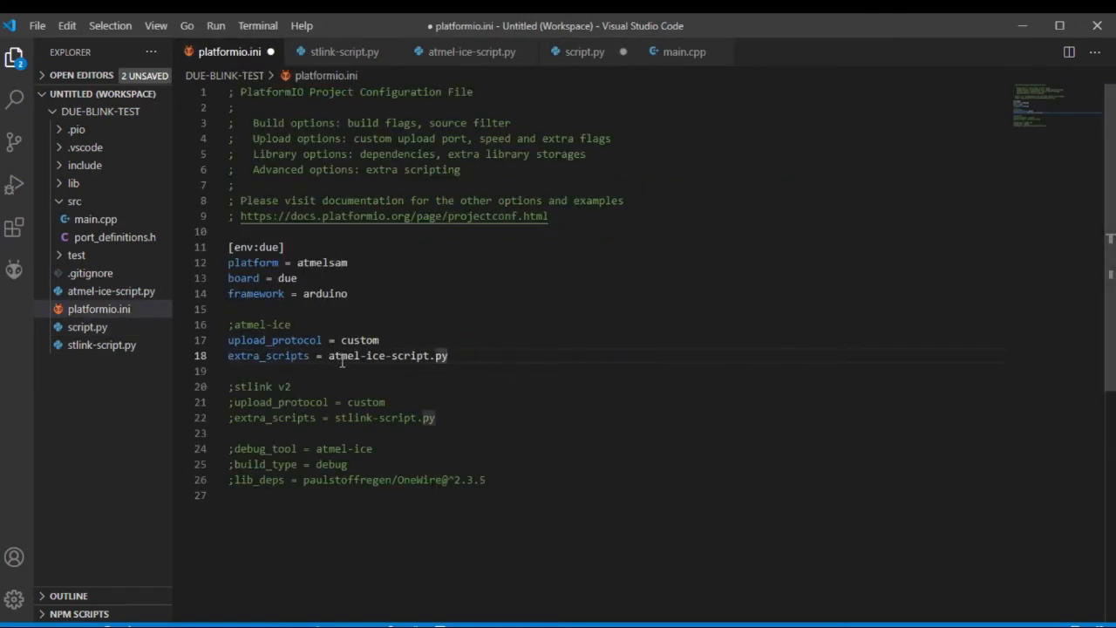
double_click(358, 356)
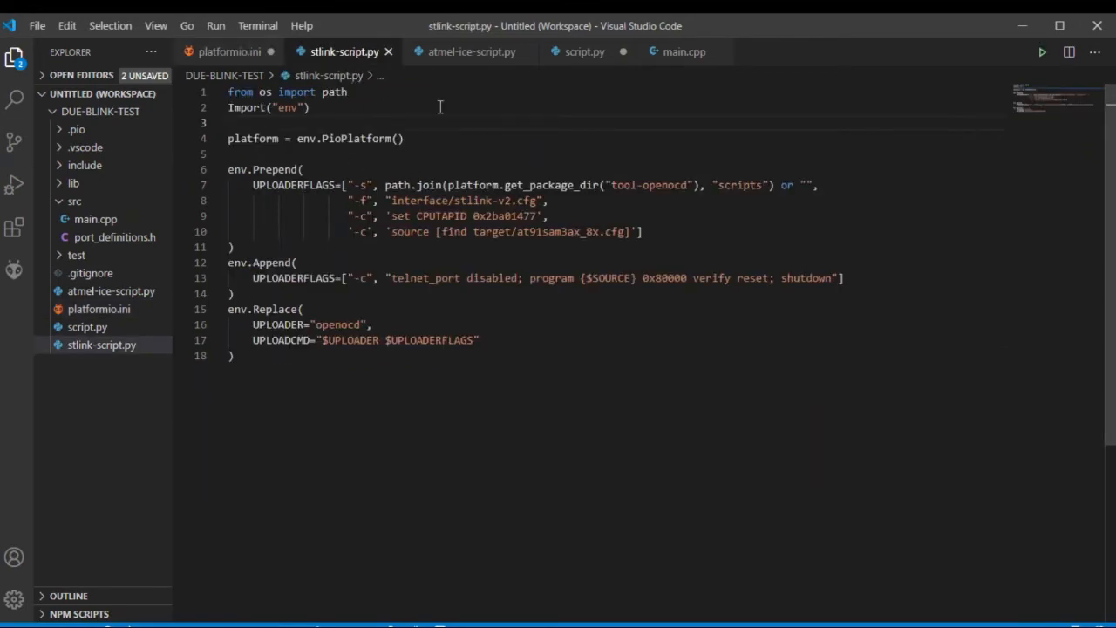
Compare the Atmel-ICE and ST-Link scripts, then switch platformio.ini to ST-Link v2 settings.
left_click(471, 51)
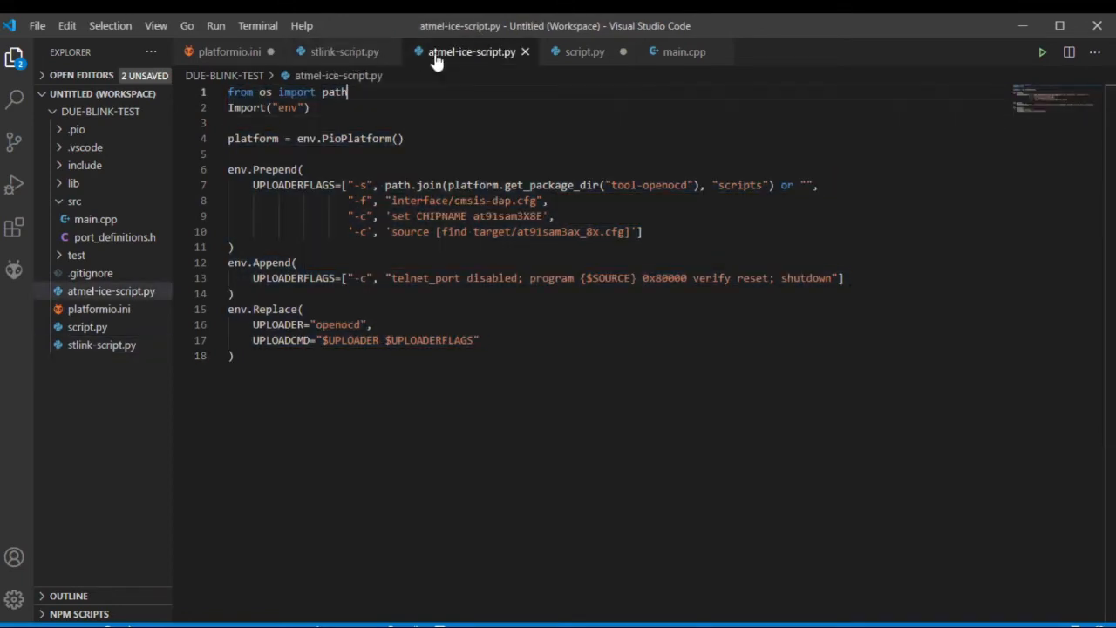
double_click(467, 200)
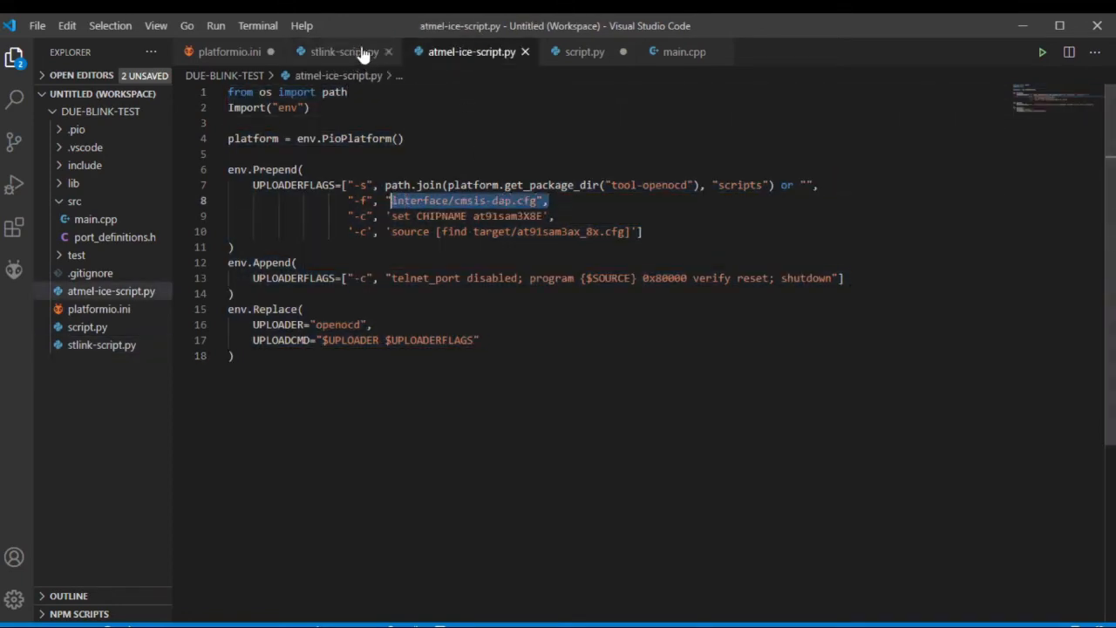
left_click(338, 52)
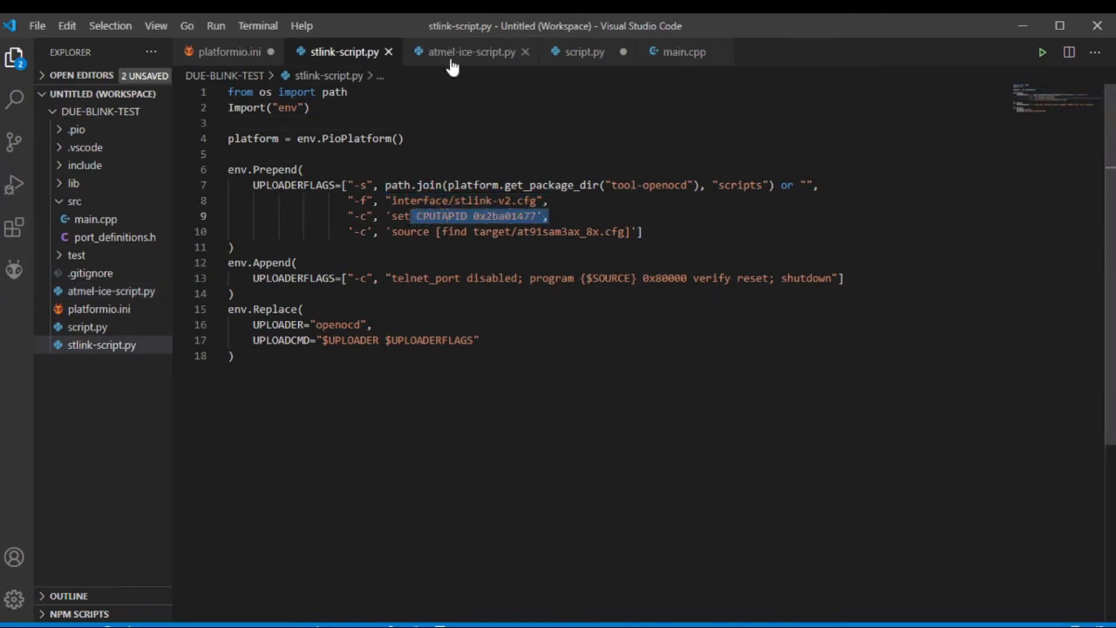
left_click(471, 51)
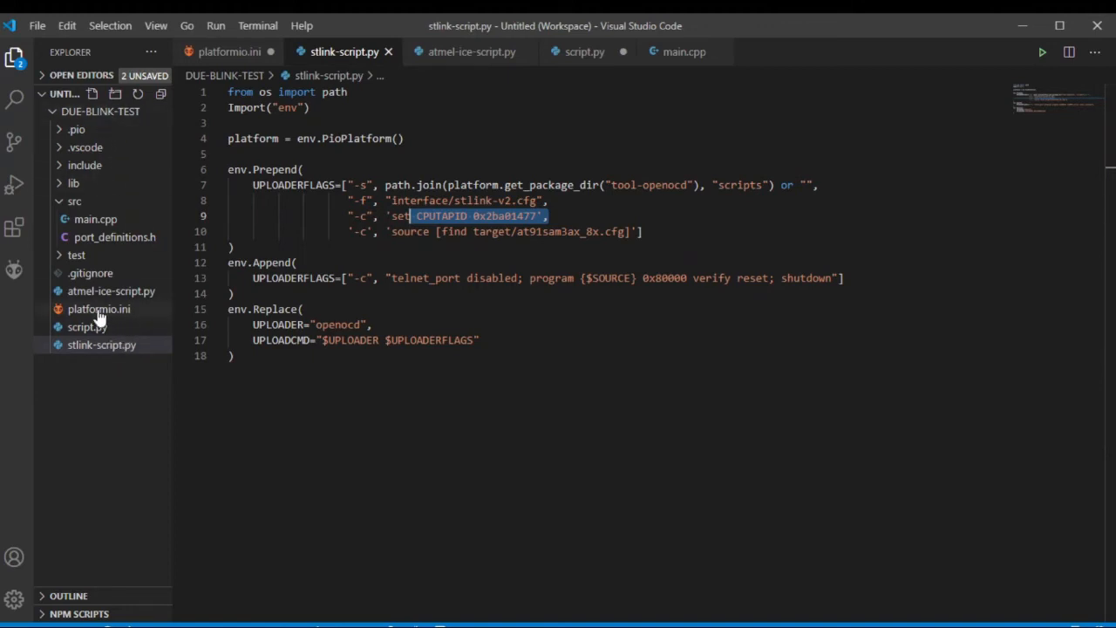
left_click(98, 309)
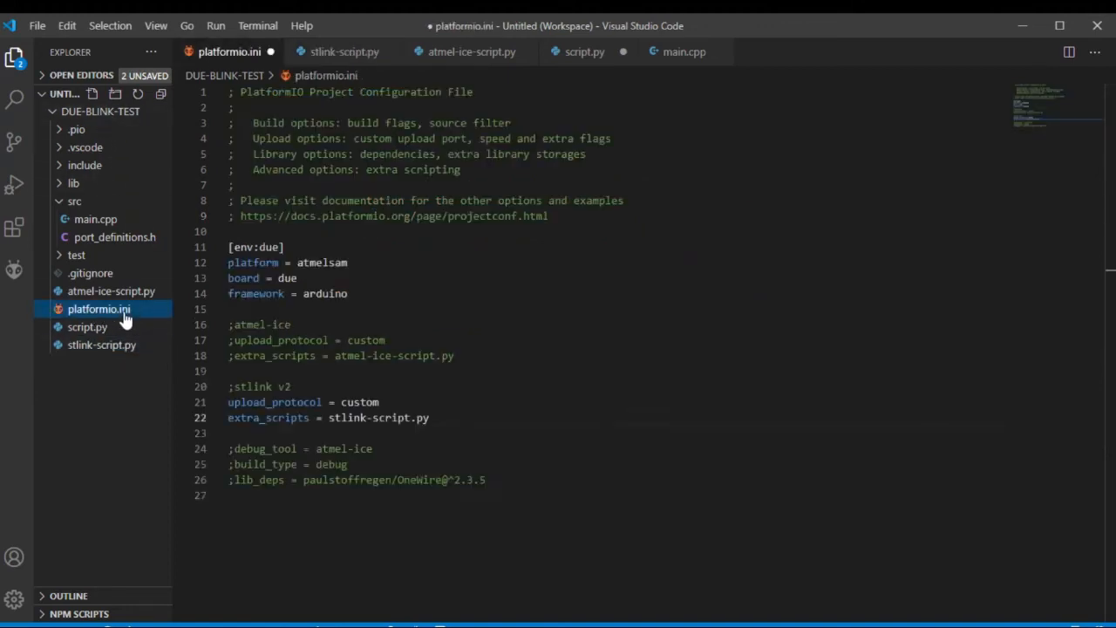
Comment out the ST-Link v2 lines and show the Run and Debug panel with PIO Debug.
left_click(449, 418)
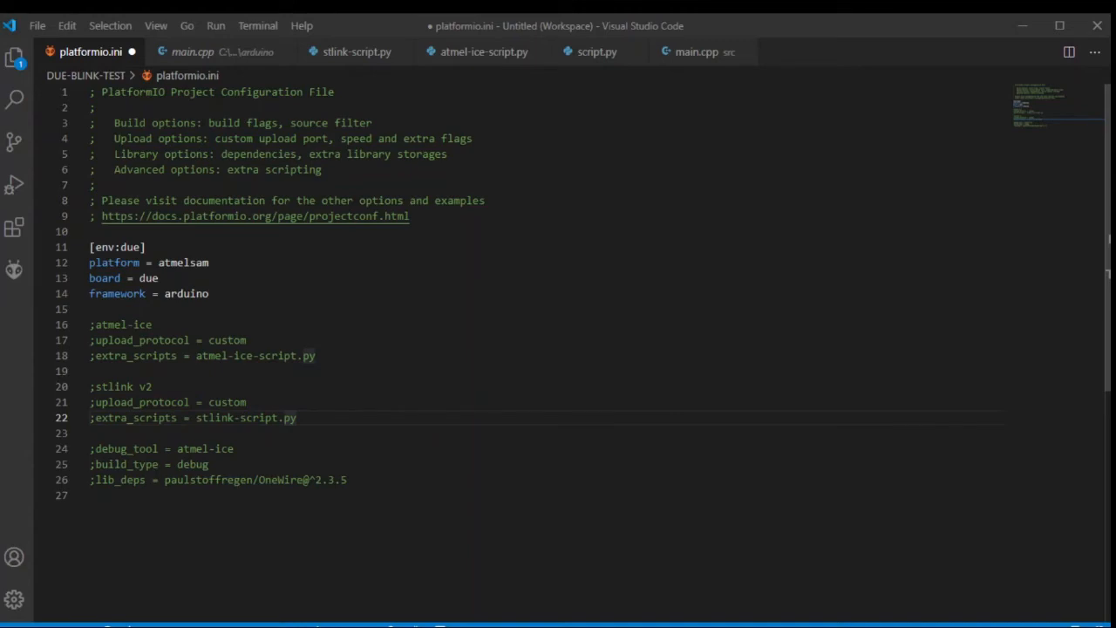
left_click_drag(89, 325, 296, 418)
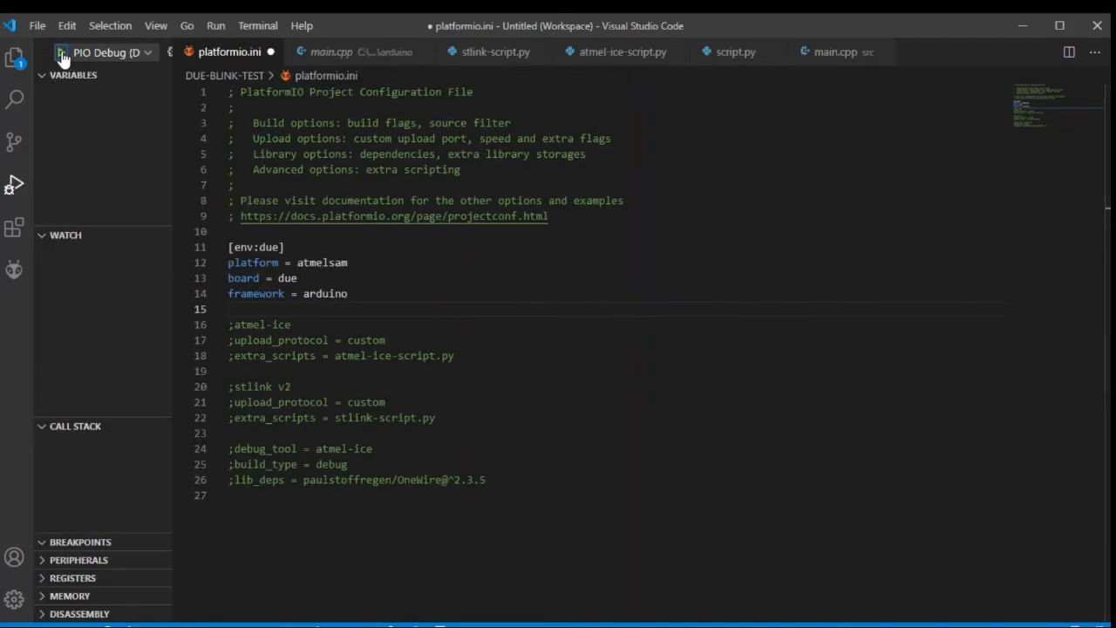
Launch PIO Debug to build the firmware and halt at watchdogSetup() in main.cpp.
left_click(61, 52)
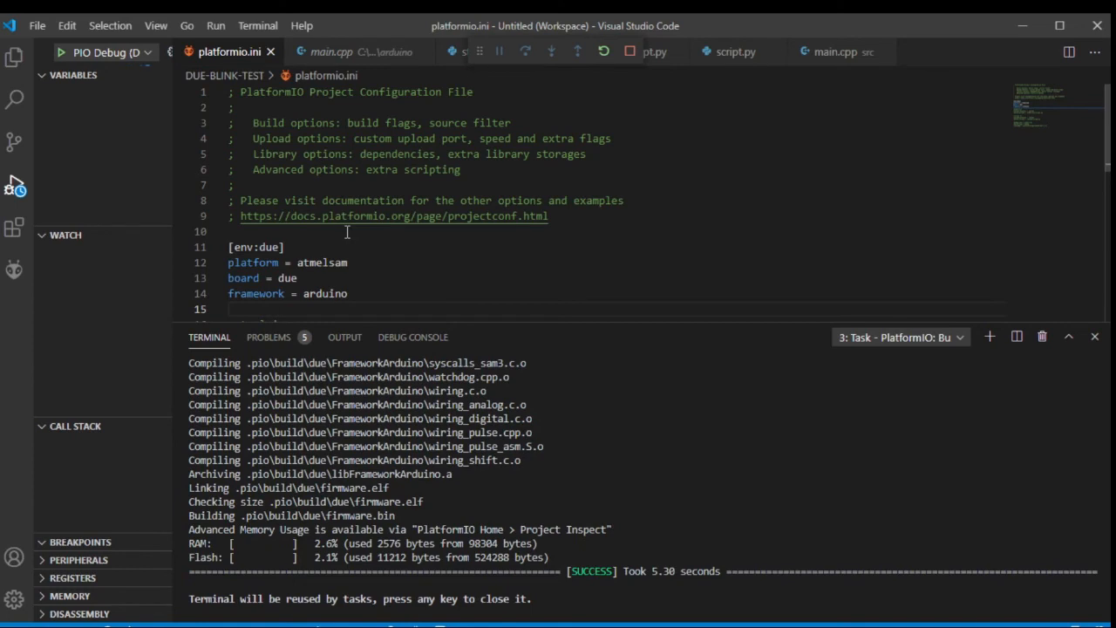
mouse_move(403, 259)
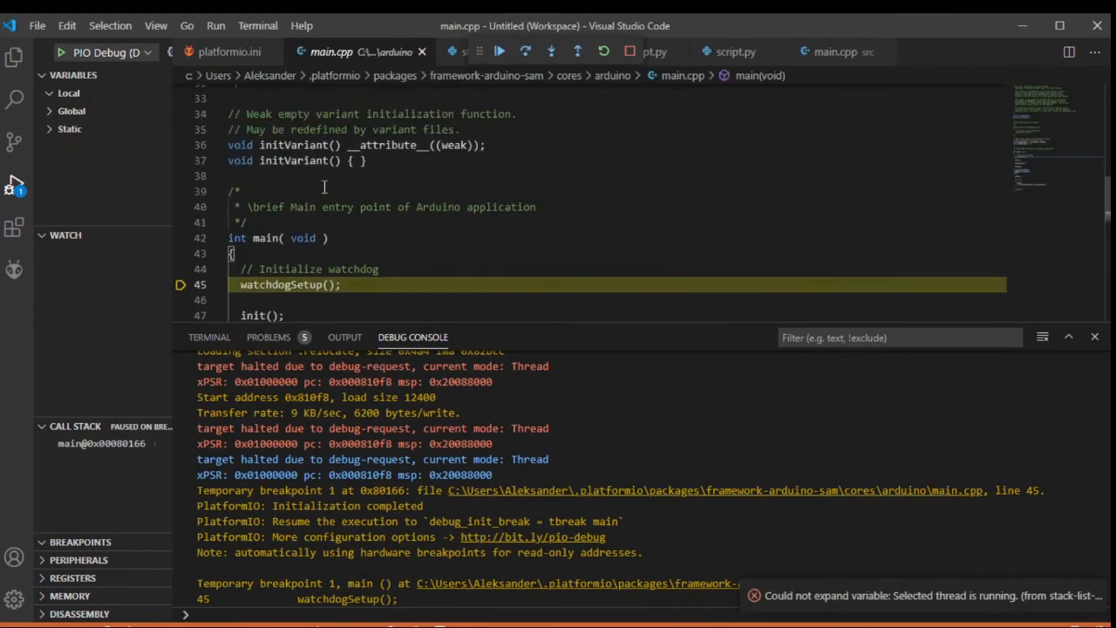
Step over and continue to USBDevice.attach() on line 54, then close the debug console.
left_click(526, 52)
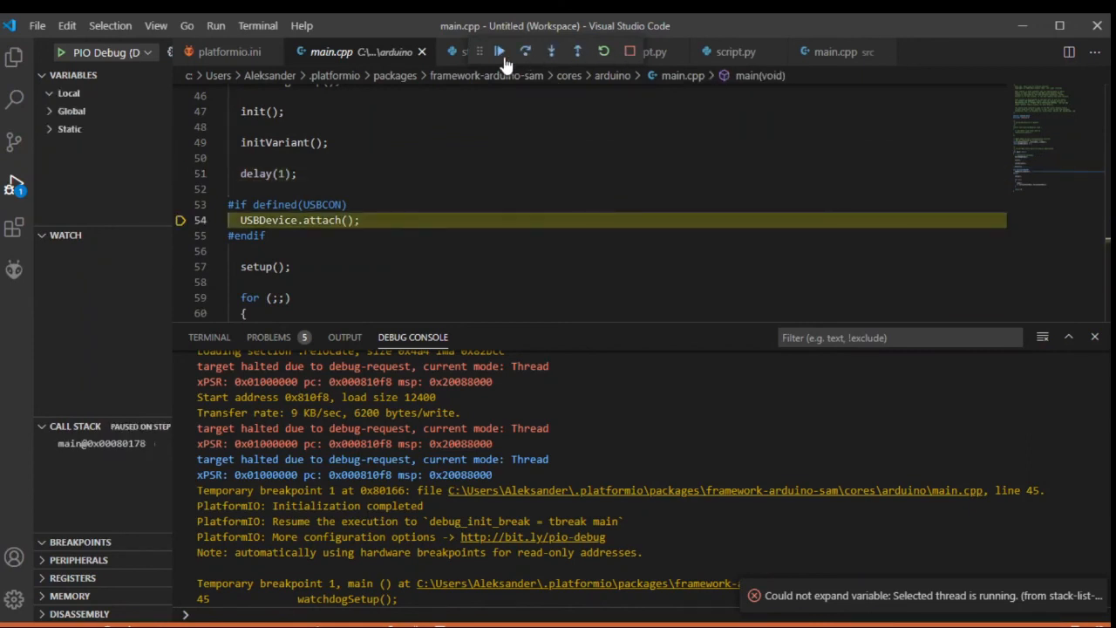
left_click(499, 52)
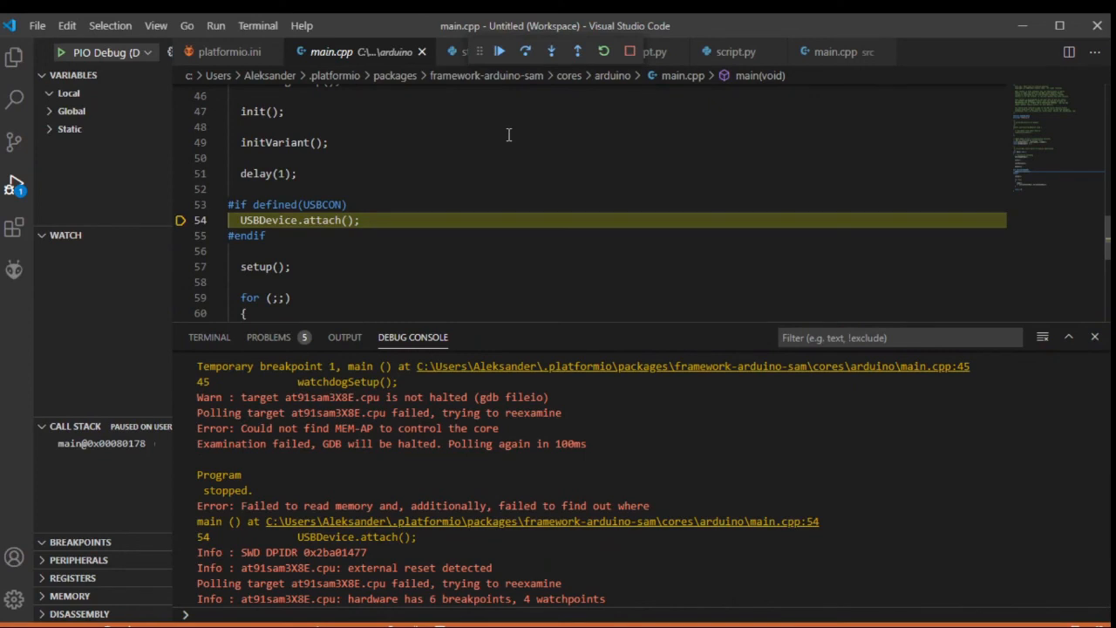
mouse_move(237, 86)
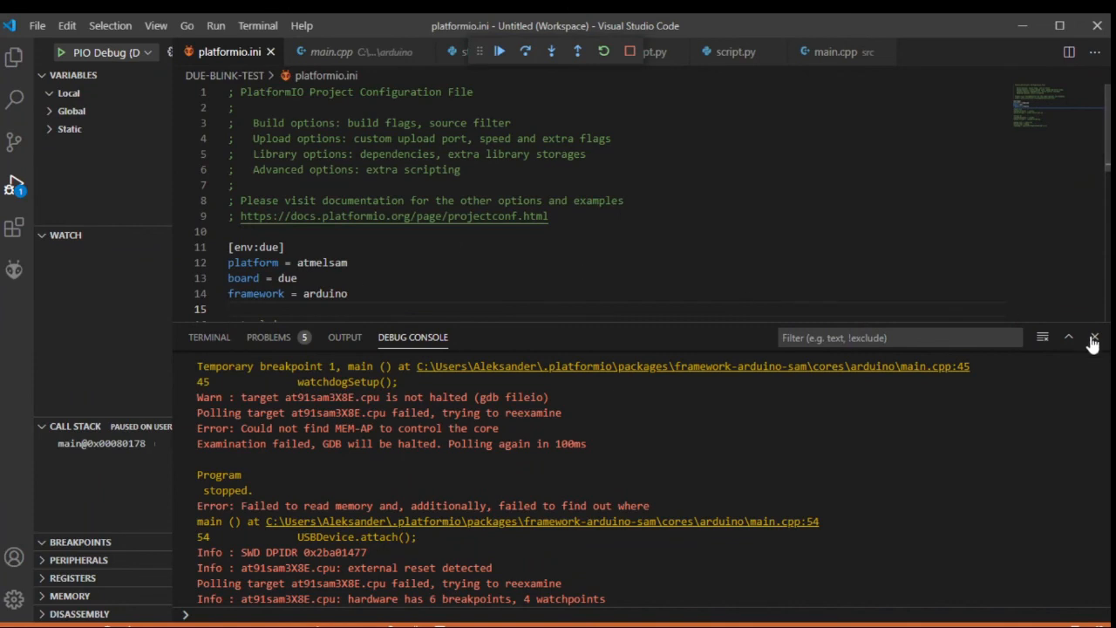
left_click(1093, 337)
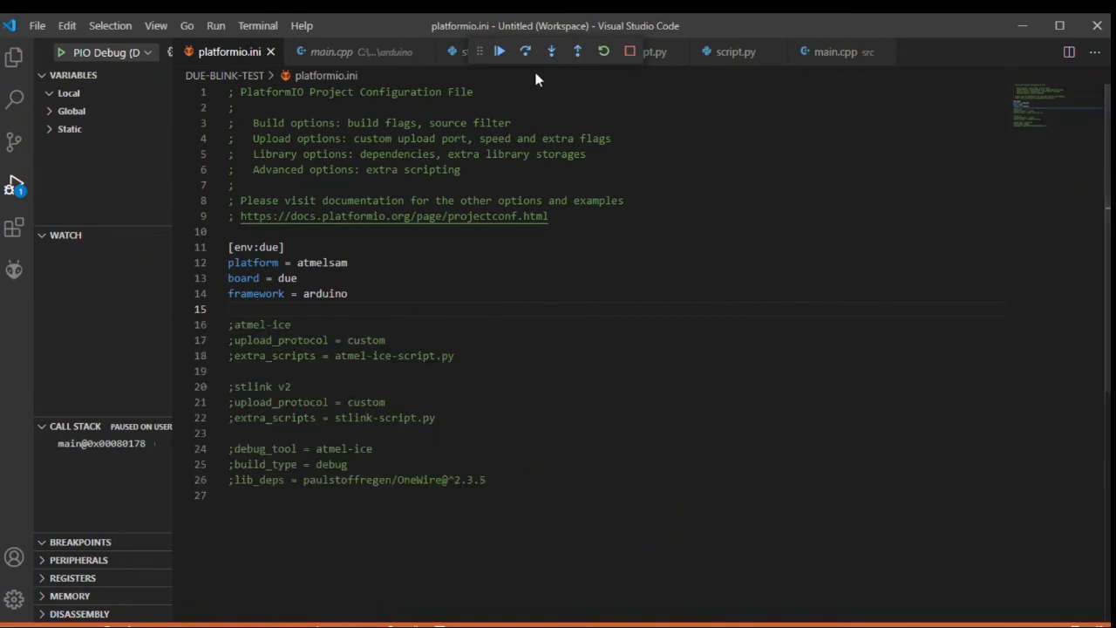